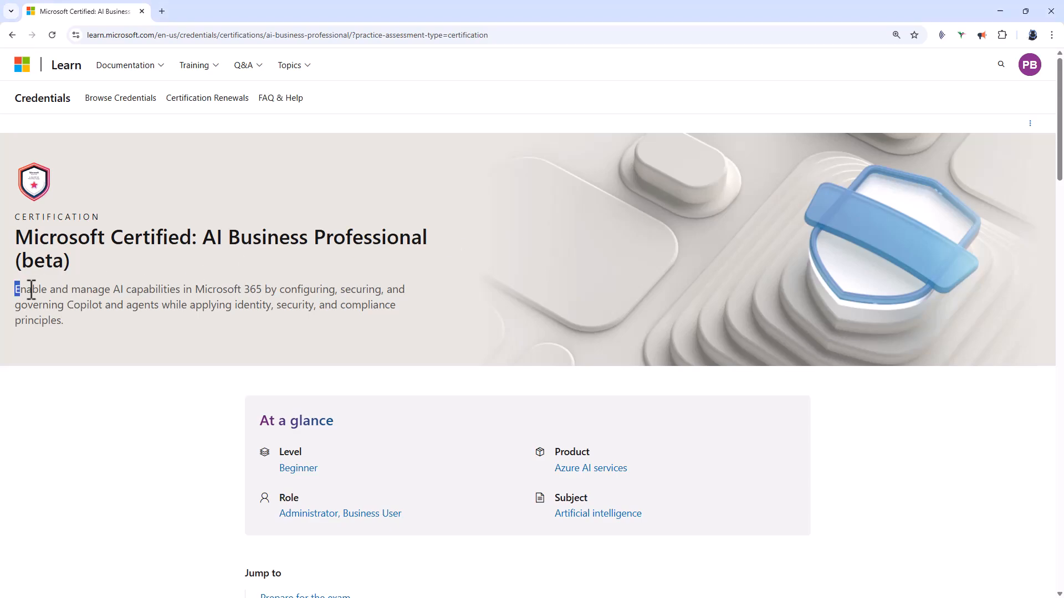
# Highlight the opening of the certification description, including the Copilot mention
pyautogui.moveTo(15, 288); pyautogui.dragTo(182, 288)
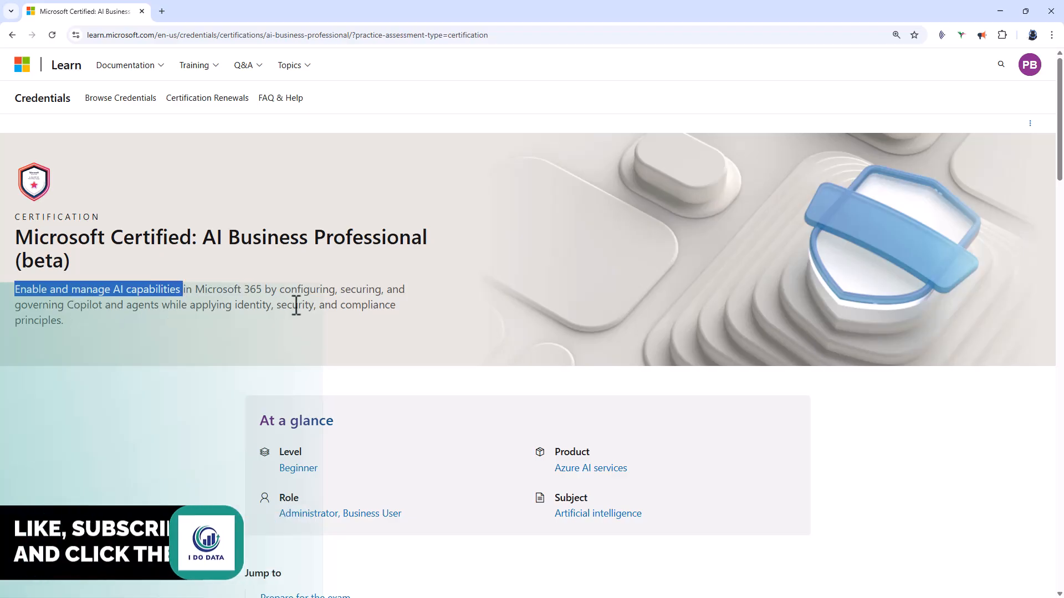
pyautogui.doubleClick(77, 304)
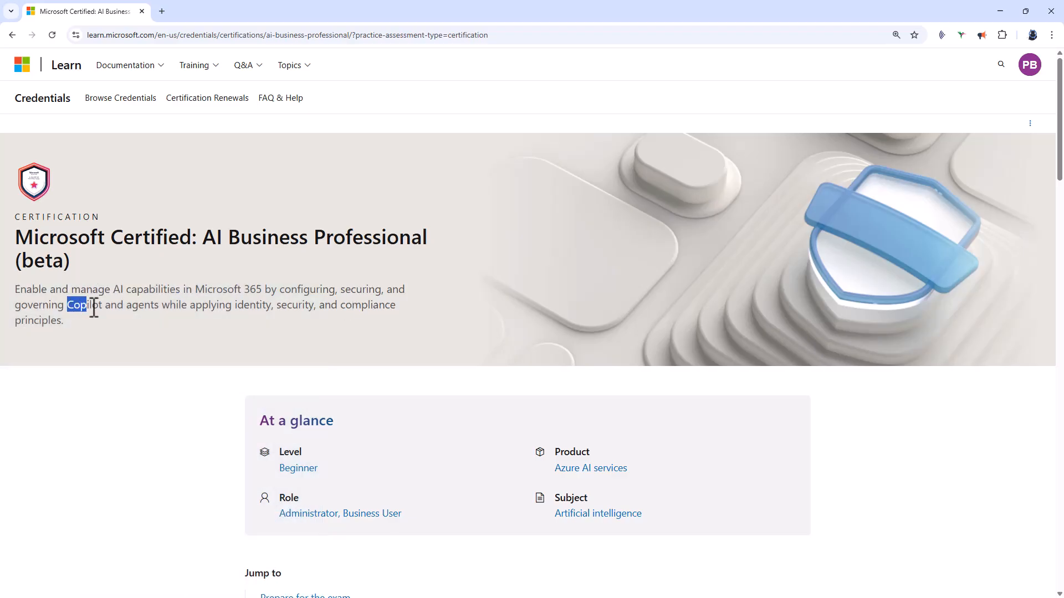
pyautogui.moveTo(66, 305); pyautogui.dragTo(161, 305)
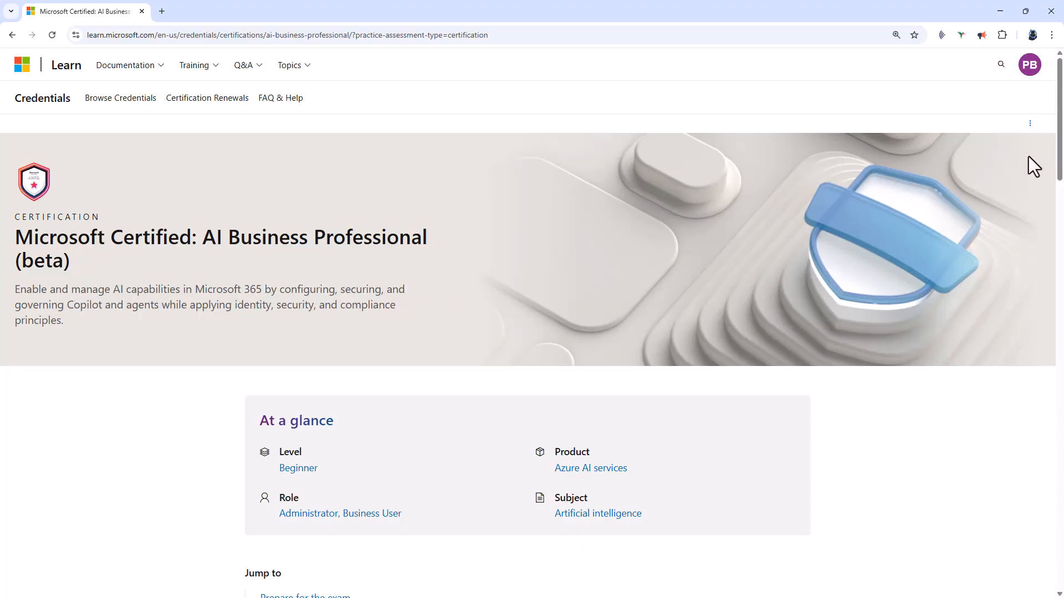
# Highlight the generative AI experience requirement naming Microsoft 365 Copilot, Researcher and Analyst
pyautogui.scroll(-3)
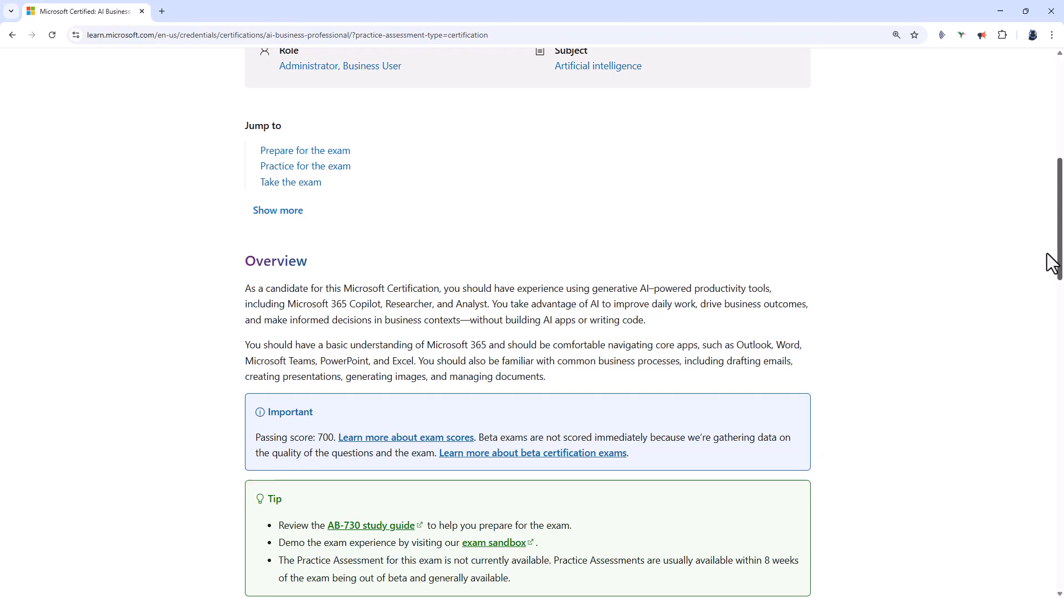
pyautogui.scroll(-3)
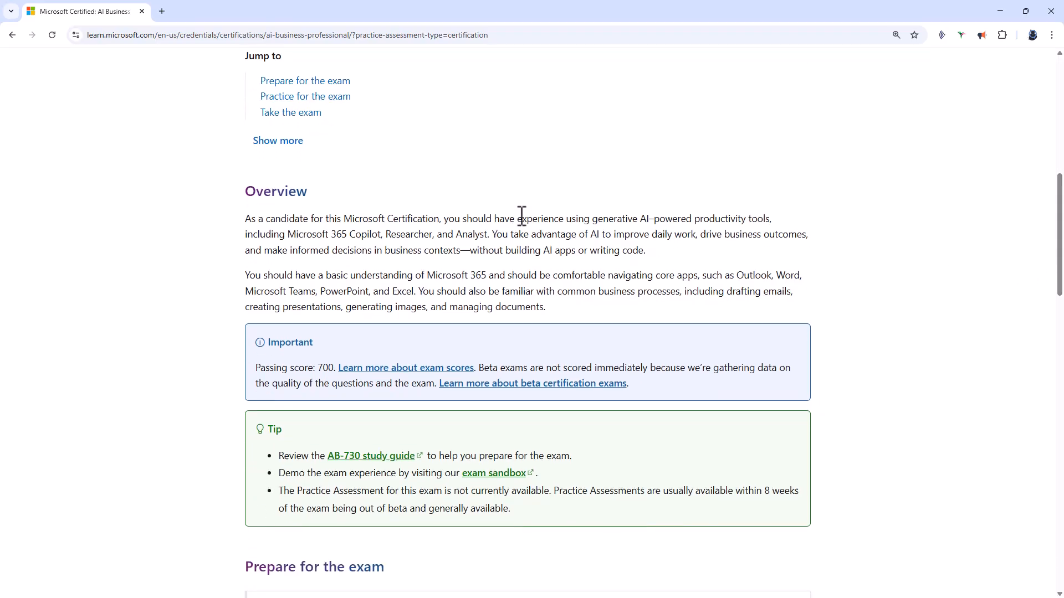
pyautogui.moveTo(518, 218); pyautogui.dragTo(754, 218)
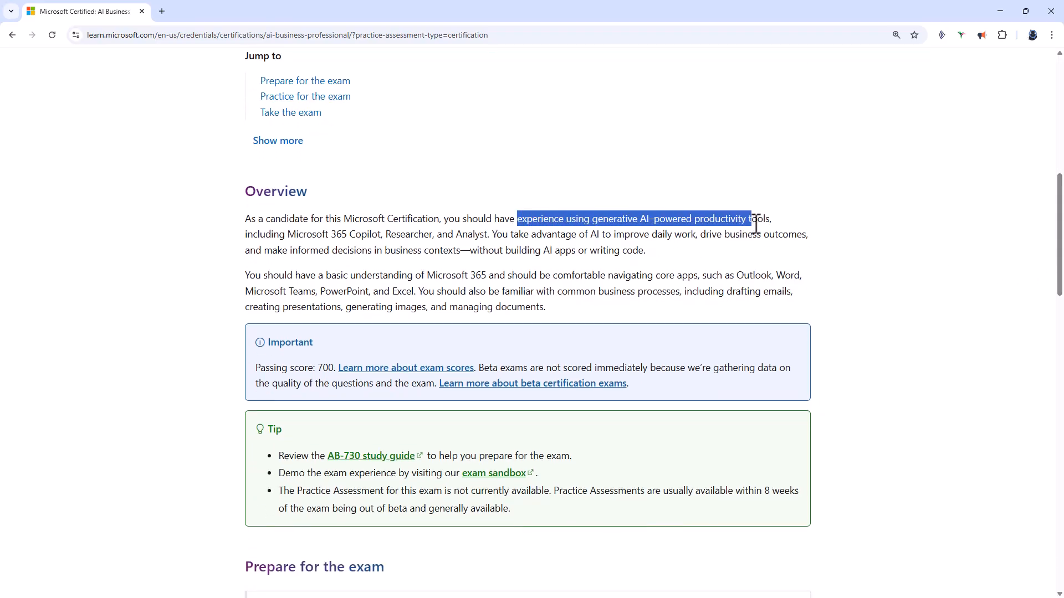
pyautogui.moveTo(748, 218); pyautogui.dragTo(767, 218)
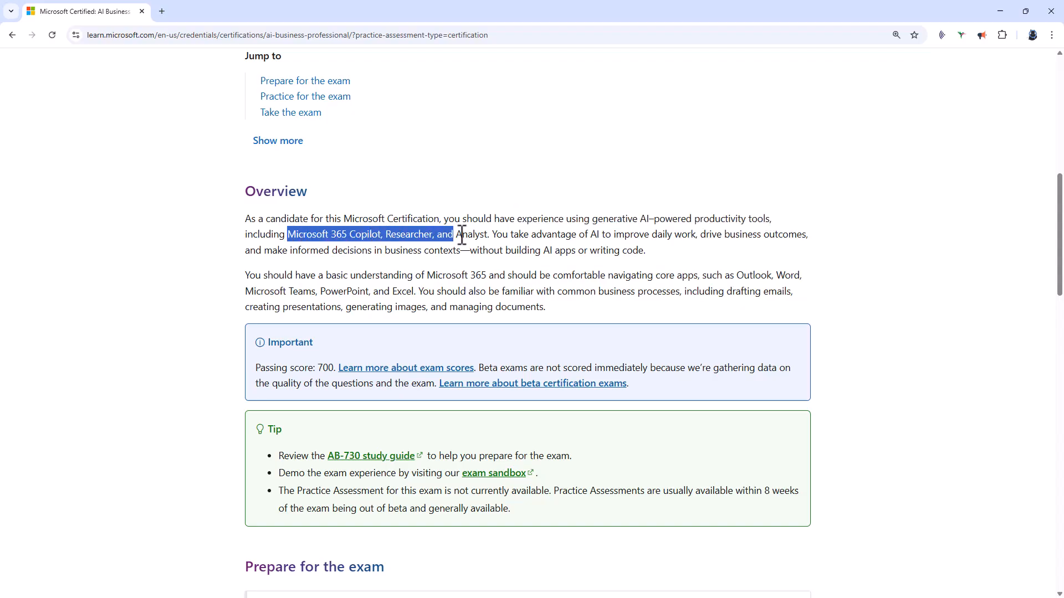
pyautogui.moveTo(460, 235); pyautogui.dragTo(488, 235)
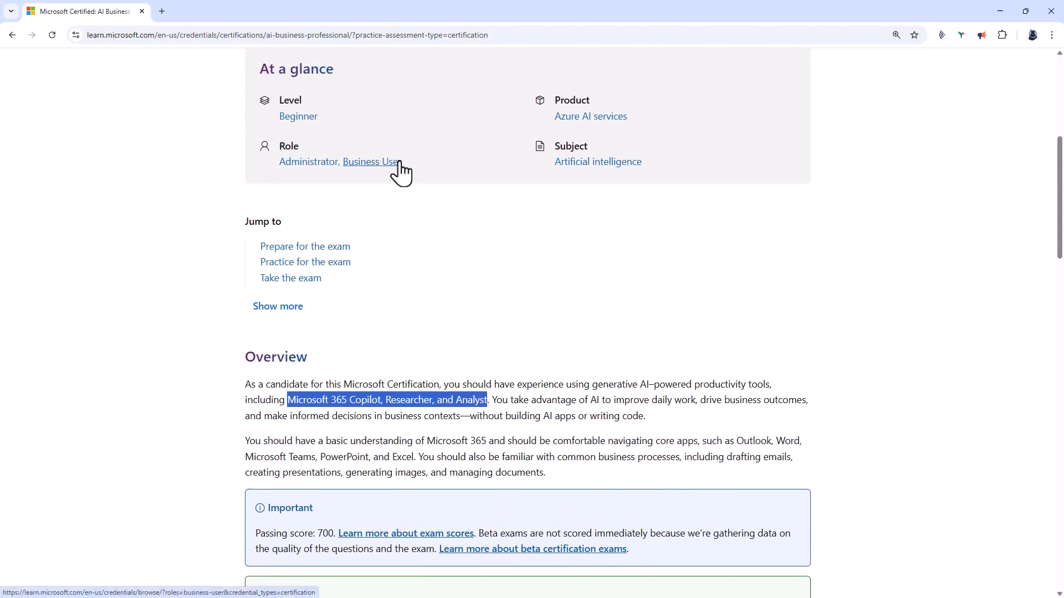
pyautogui.moveTo(430, 182)
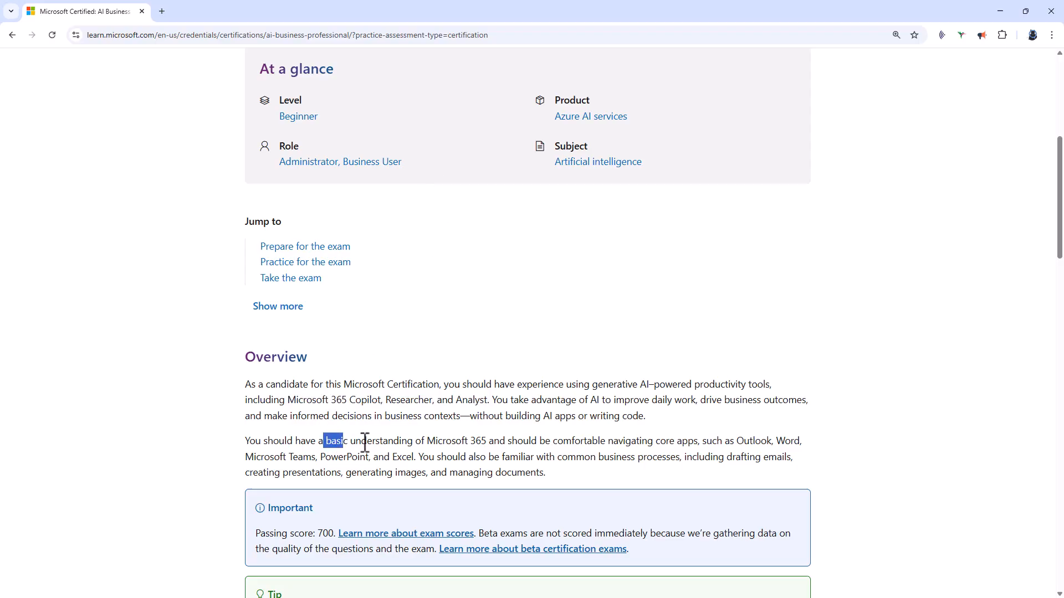
# Highlight the core Microsoft 365 apps list (Outlook, Word and others) and reach the exam tips
pyautogui.moveTo(325, 440); pyautogui.dragTo(483, 440)
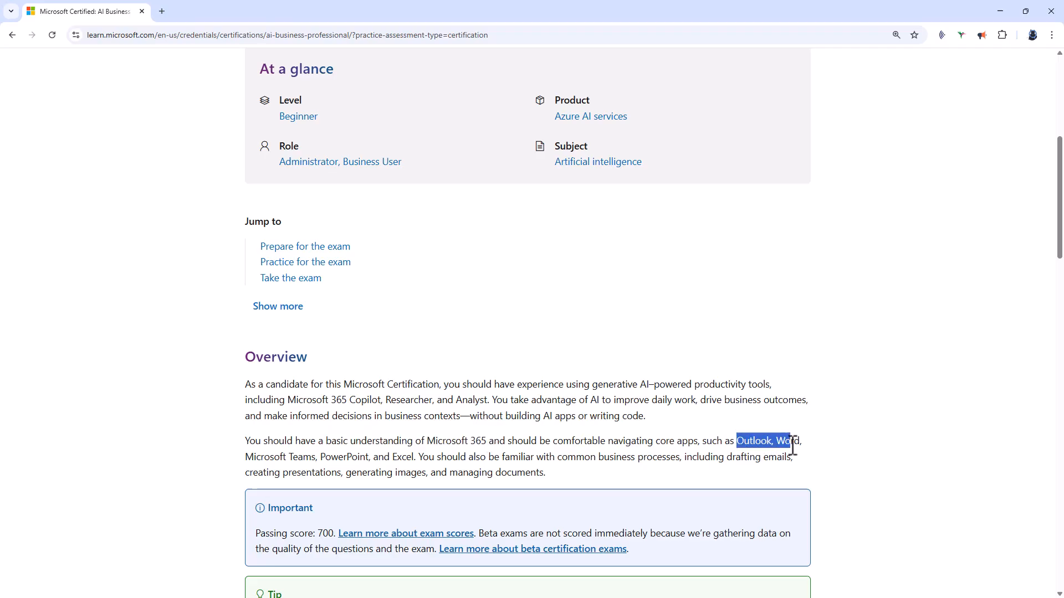
pyautogui.moveTo(792, 441); pyautogui.dragTo(418, 456)
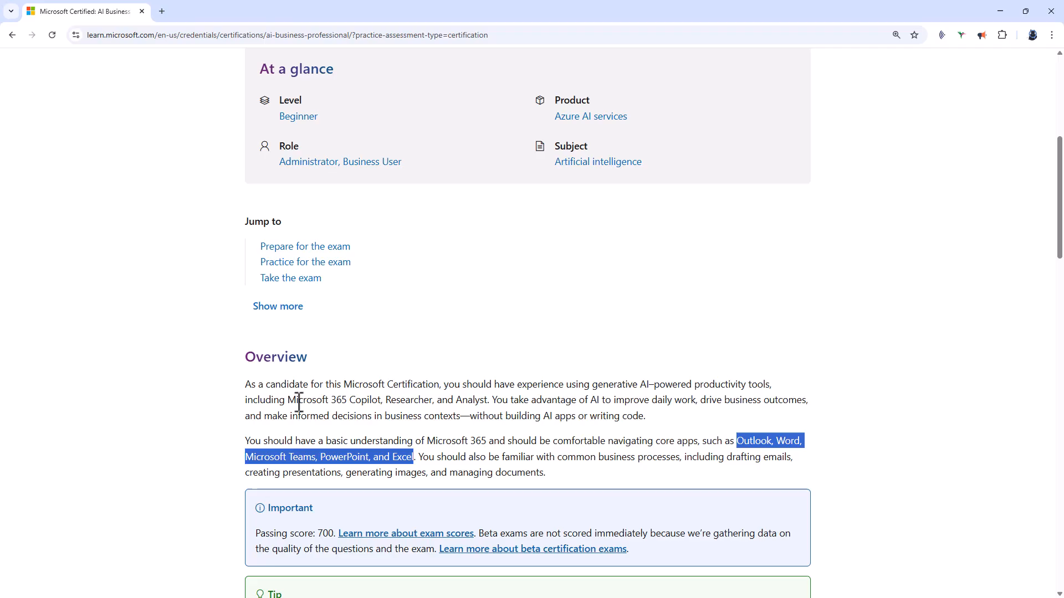
pyautogui.moveTo(288, 400); pyautogui.dragTo(382, 400)
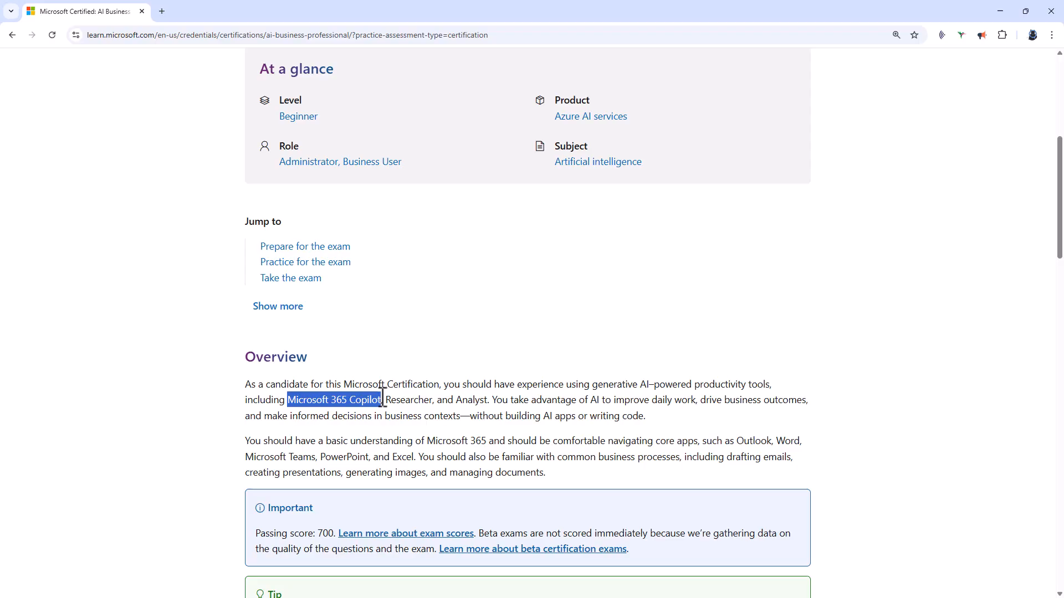
pyautogui.scroll(-3)
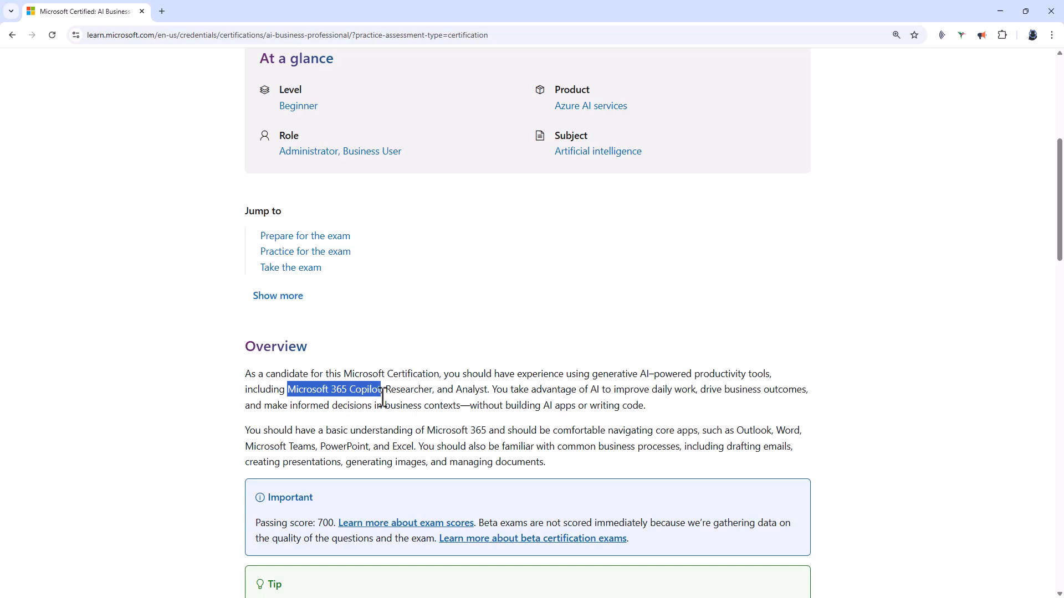
pyautogui.scroll(-3)
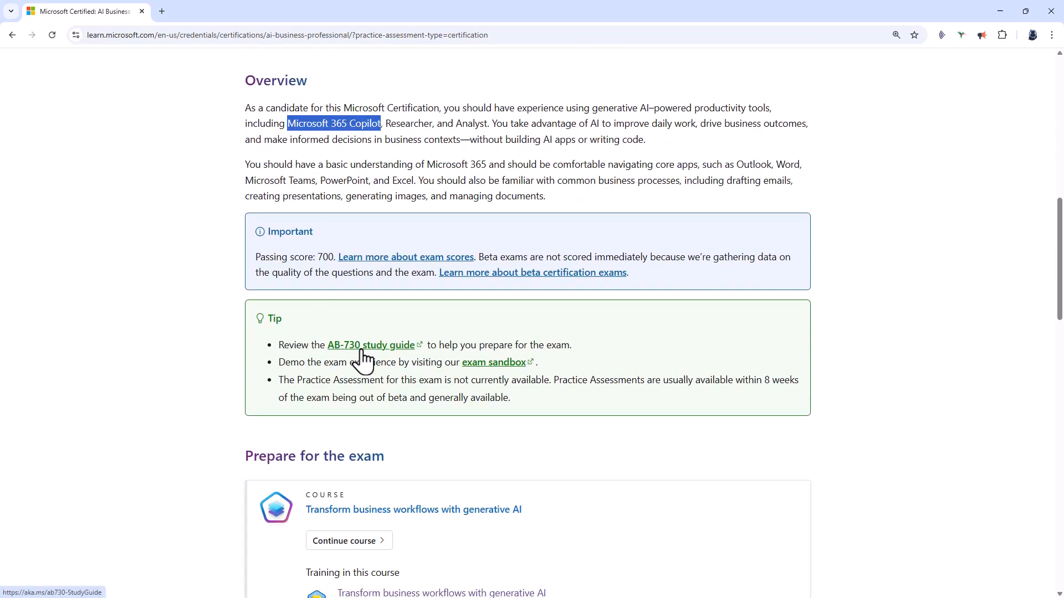
pyautogui.click(370, 346)
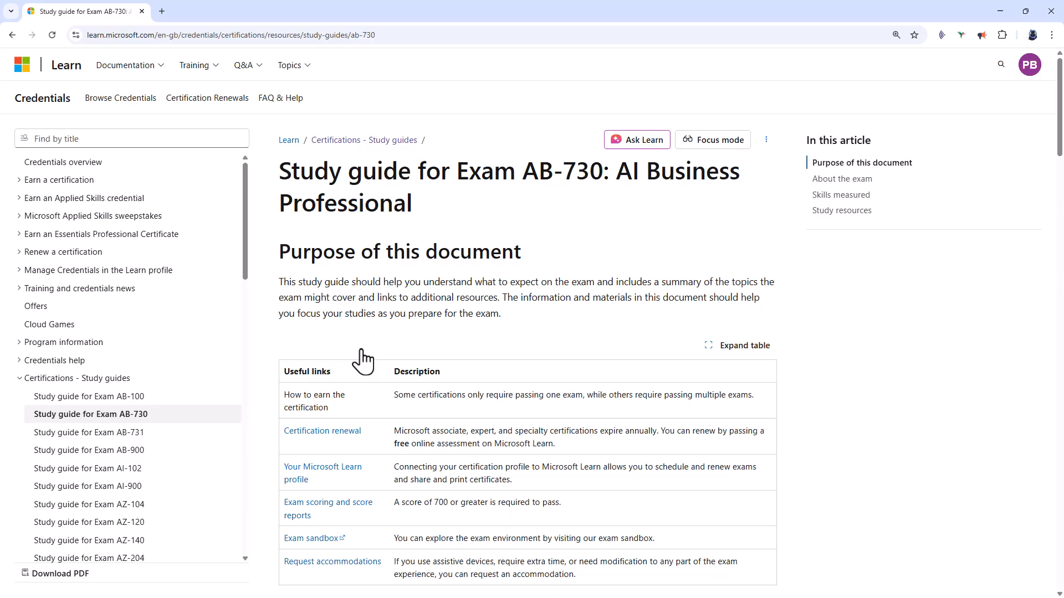
pyautogui.scroll(-3)
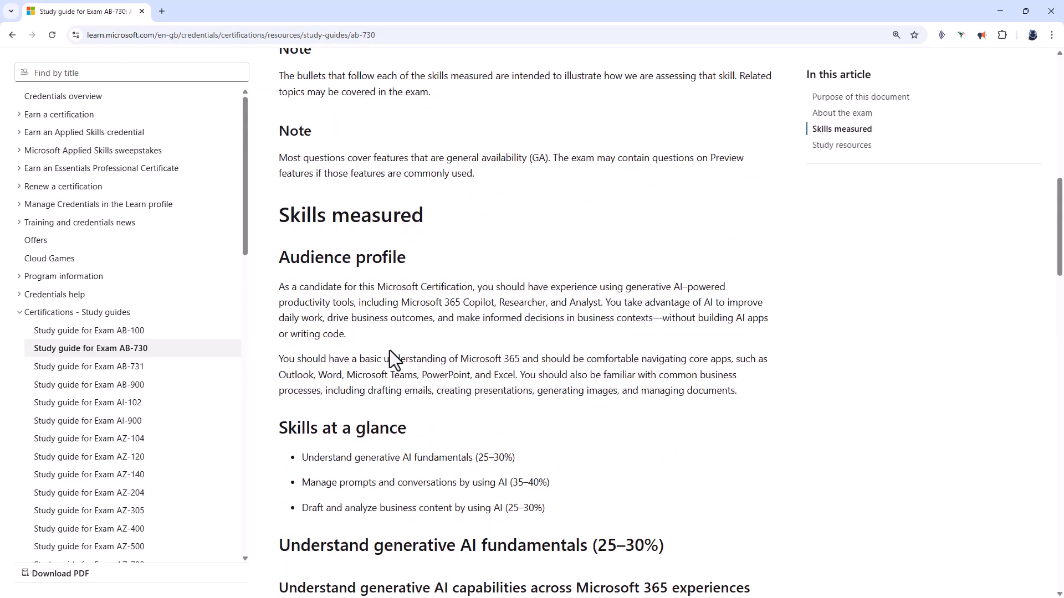
pyautogui.scroll(-3)
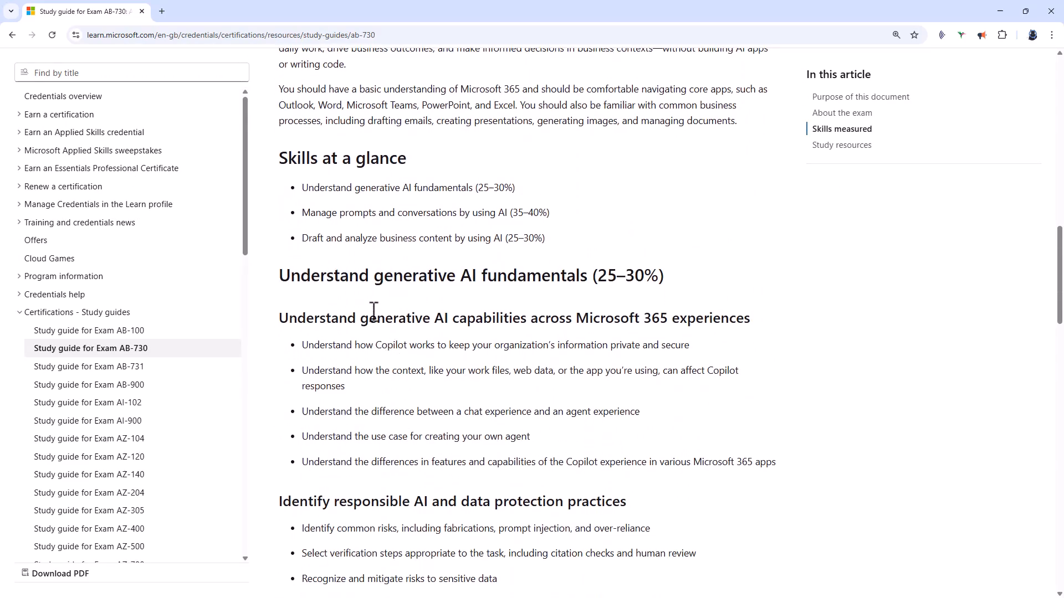
pyautogui.moveTo(302, 187); pyautogui.dragTo(476, 187)
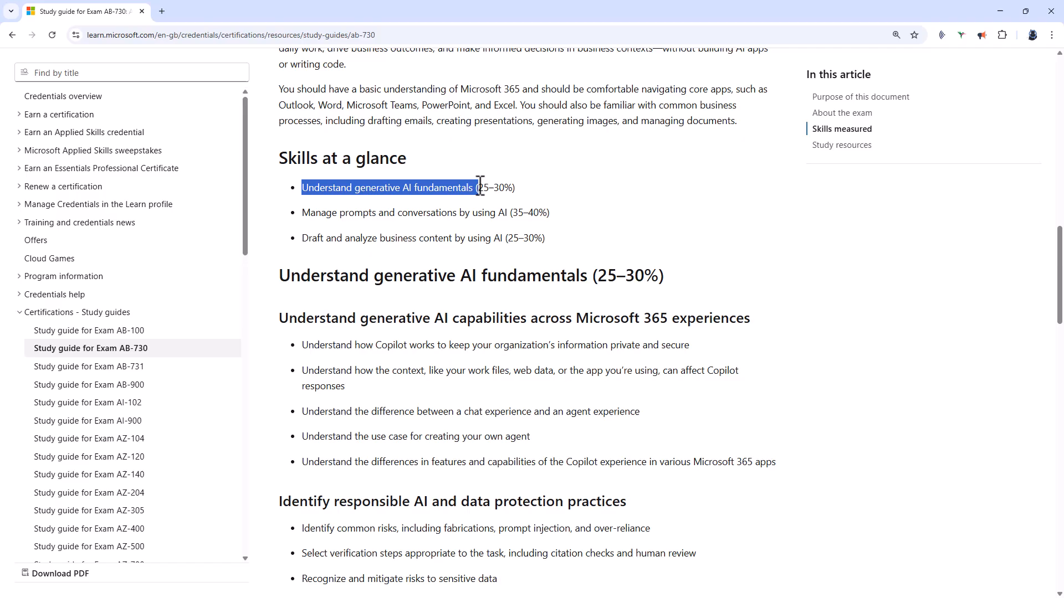
pyautogui.moveTo(359, 214)
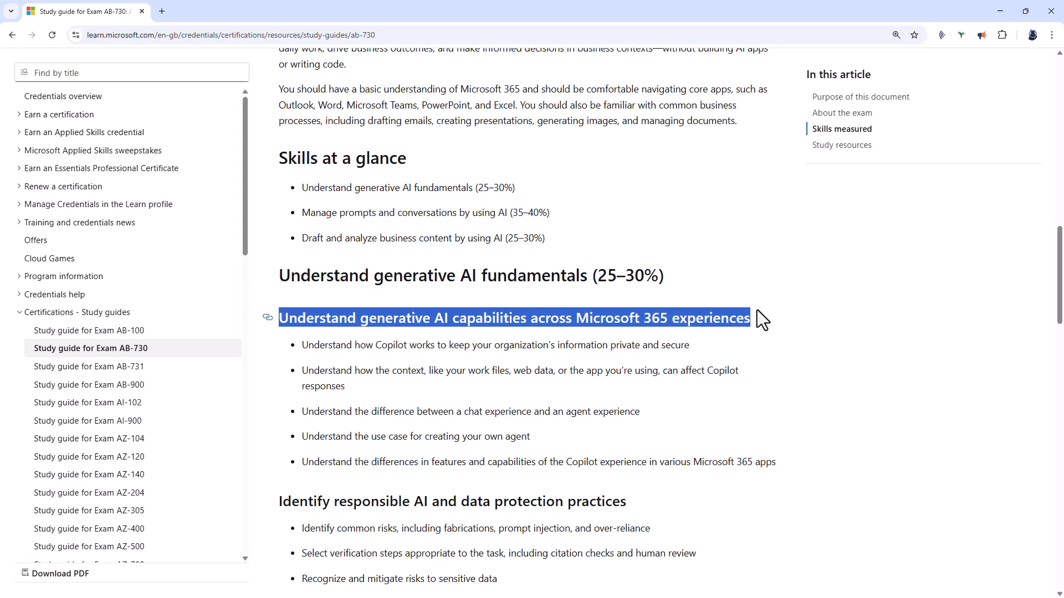
pyautogui.moveTo(758, 324)
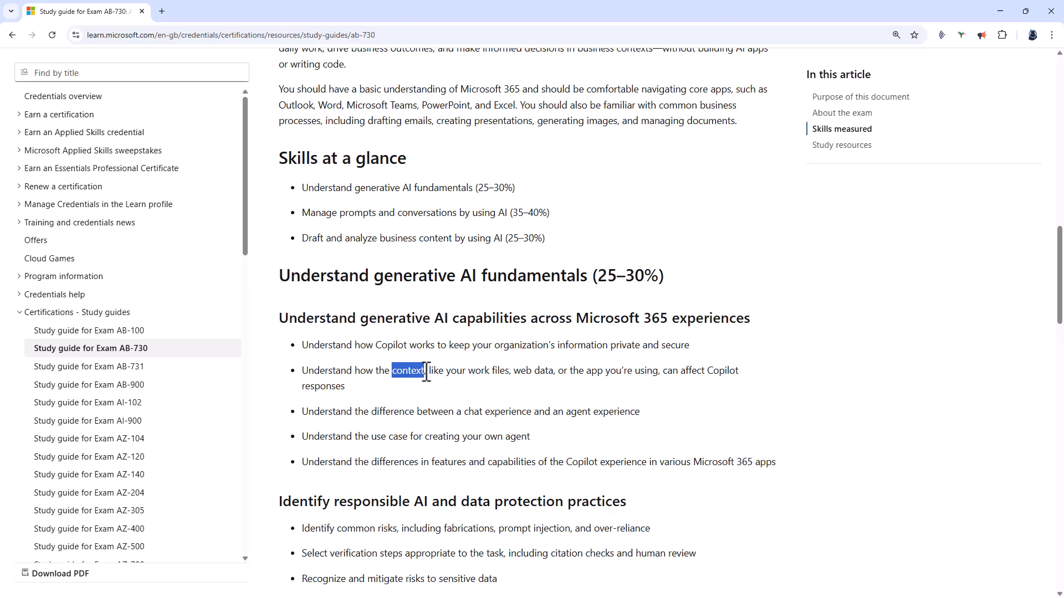
pyautogui.moveTo(461, 411); pyautogui.dragTo(578, 411)
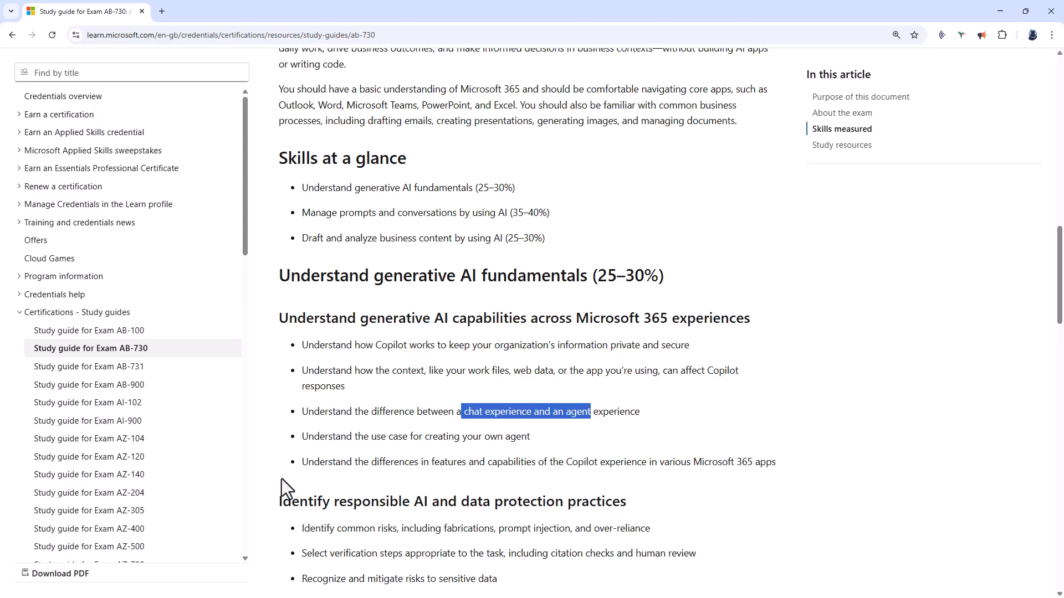
pyautogui.click(782, 469)
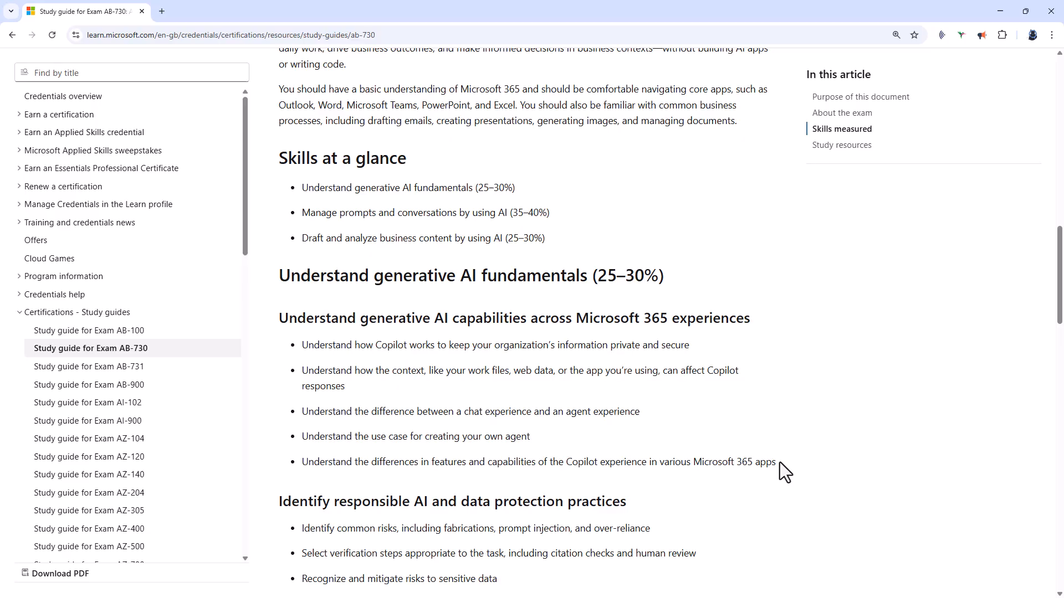
pyautogui.moveTo(301, 462); pyautogui.dragTo(624, 462)
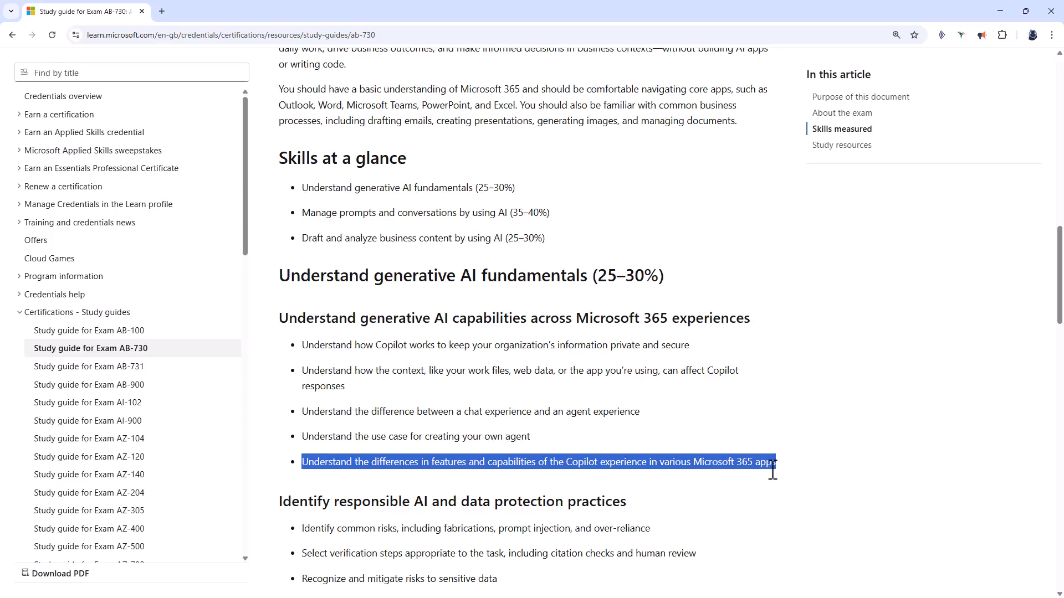
# Highlight the responsible AI heading, its fabrication, prompt injection and over-reliance risks, verification steps and sensitive data
pyautogui.scroll(-3)
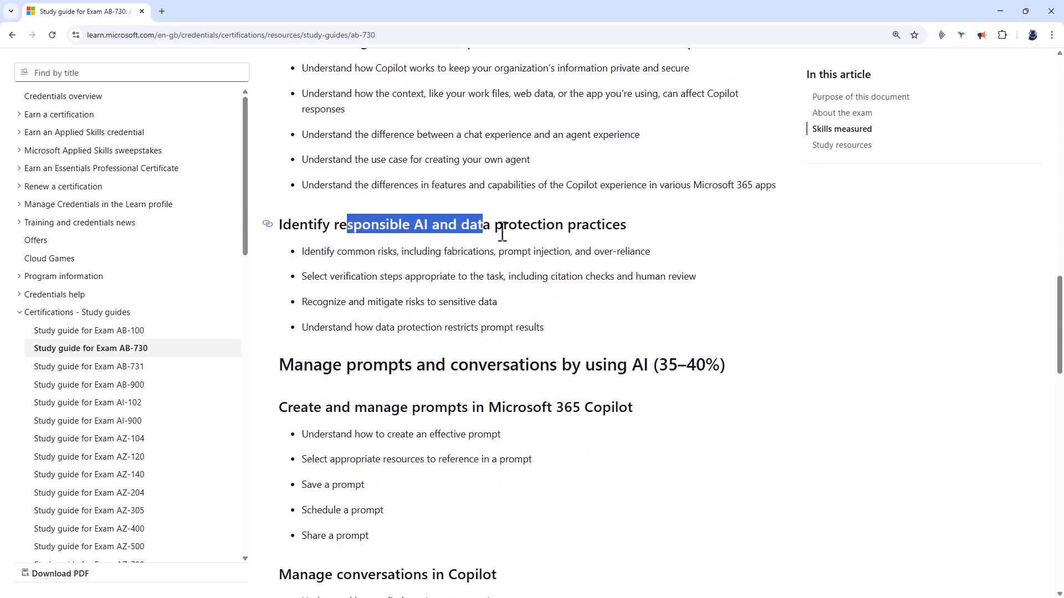
pyautogui.moveTo(482, 224); pyautogui.dragTo(626, 224)
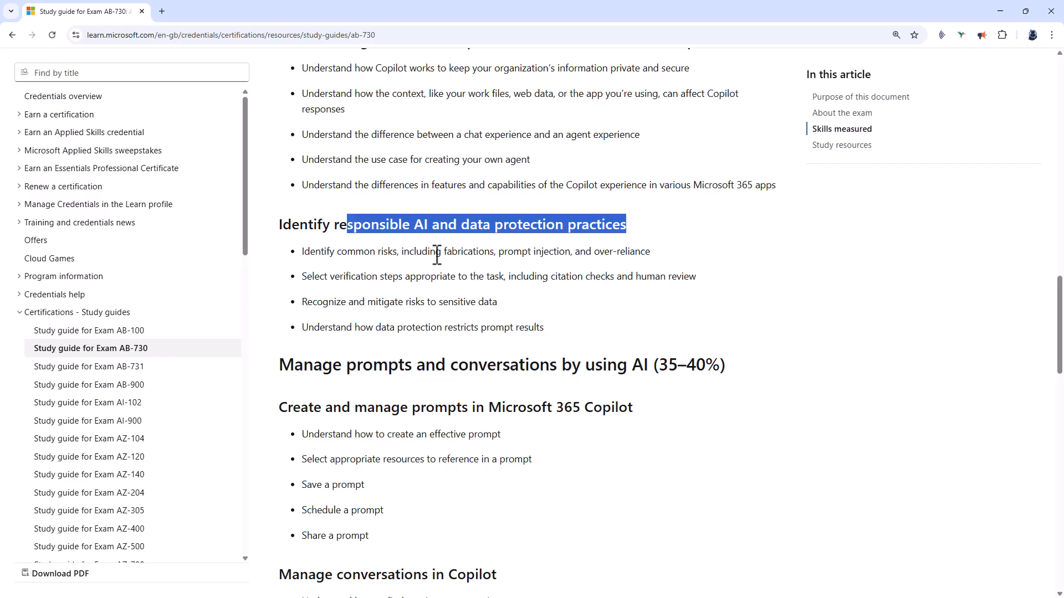
pyautogui.moveTo(444, 251); pyautogui.dragTo(649, 252)
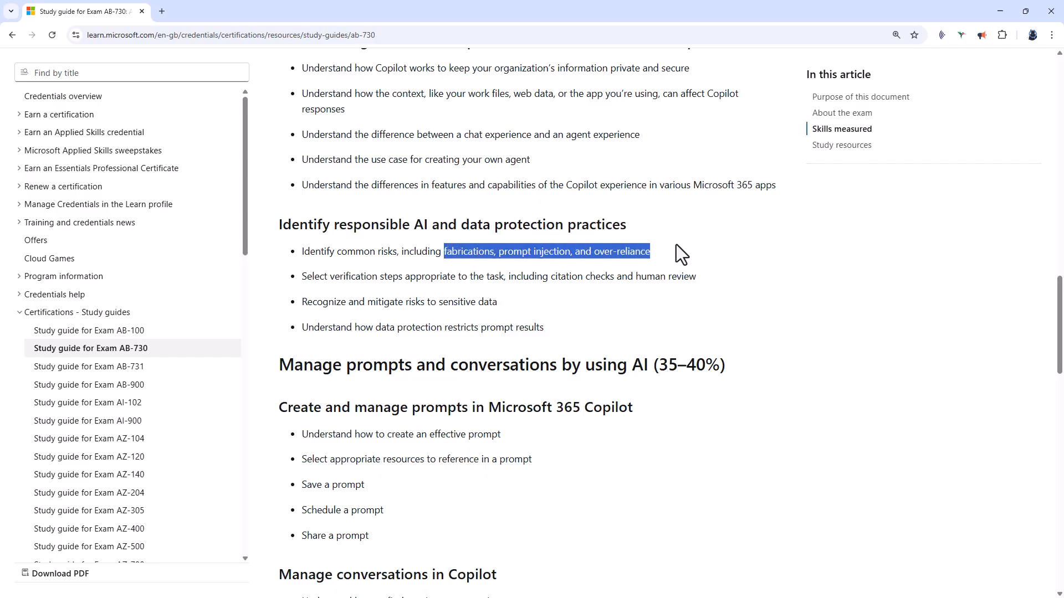
pyautogui.moveTo(334, 276); pyautogui.dragTo(536, 276)
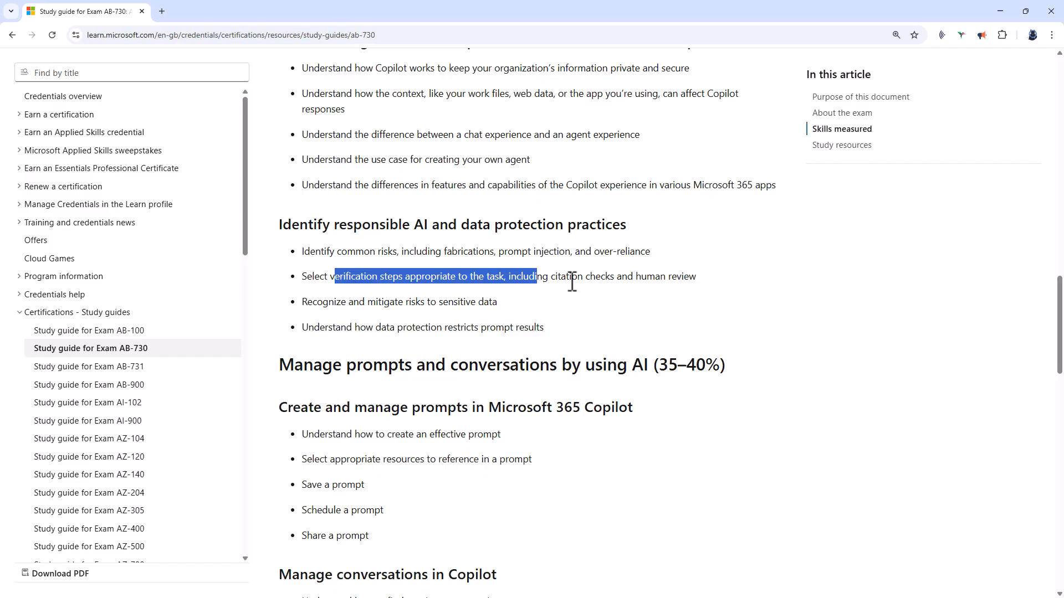
pyautogui.doubleClick(451, 301)
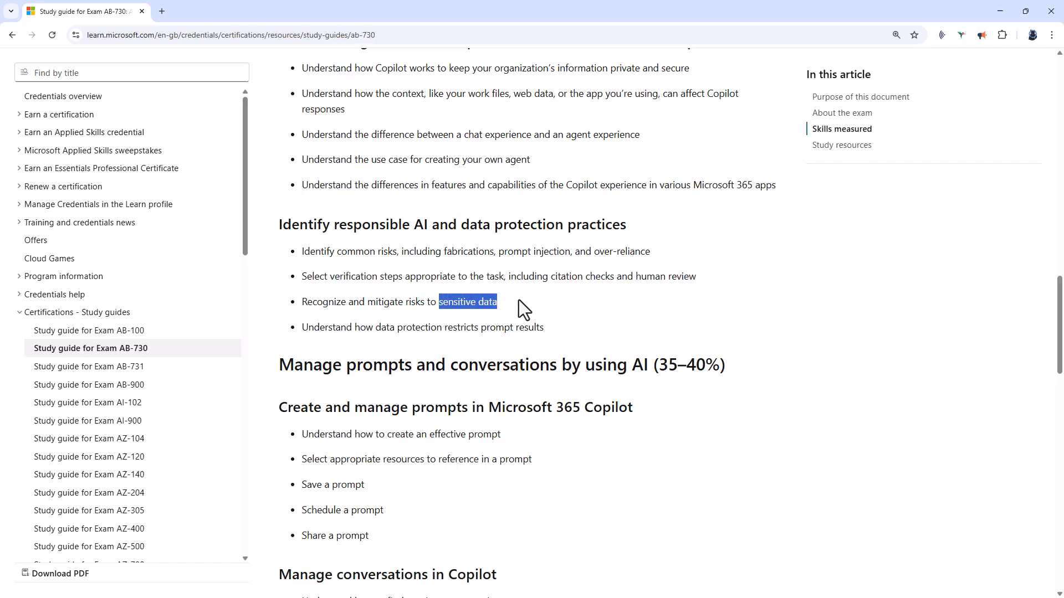
pyautogui.scroll(-3)
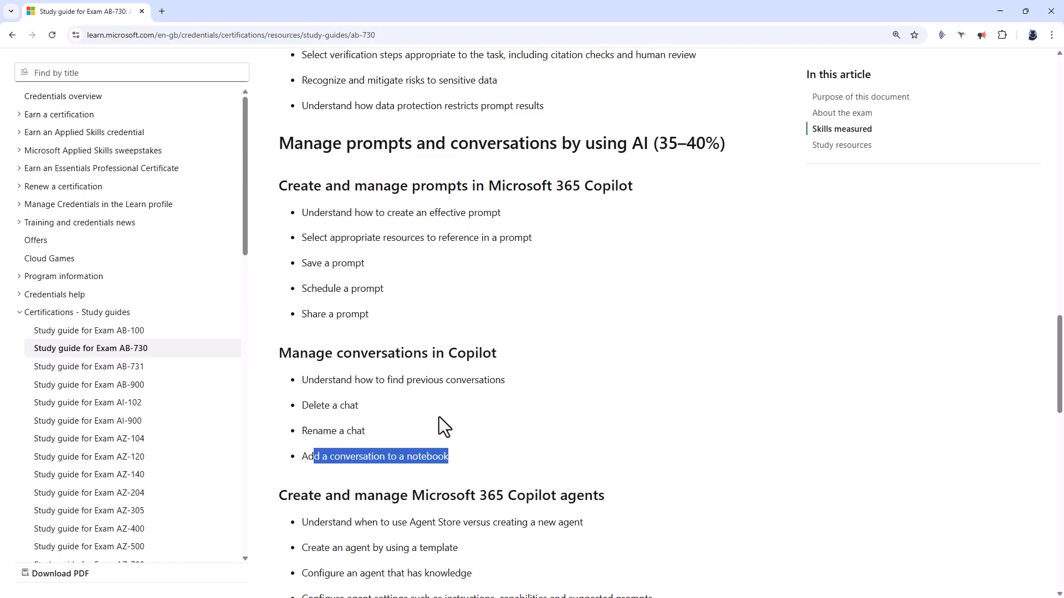
# Highlight the Agent Store versus new agent phrase and the bullet on sharing agents with team members
pyautogui.scroll(-3)
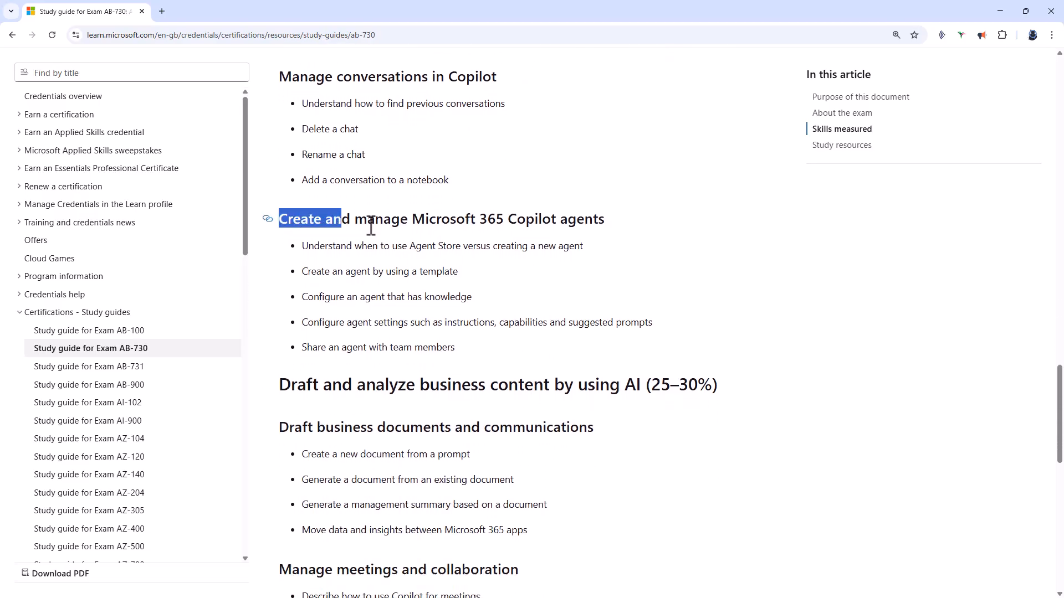
pyautogui.moveTo(371, 226); pyautogui.dragTo(617, 235)
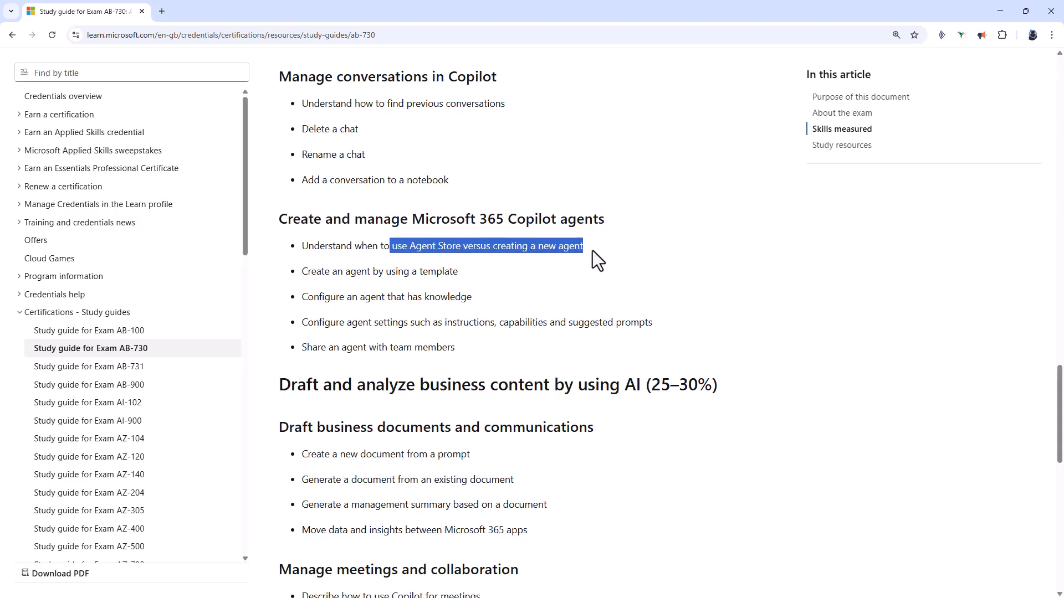
pyautogui.moveTo(315, 271)
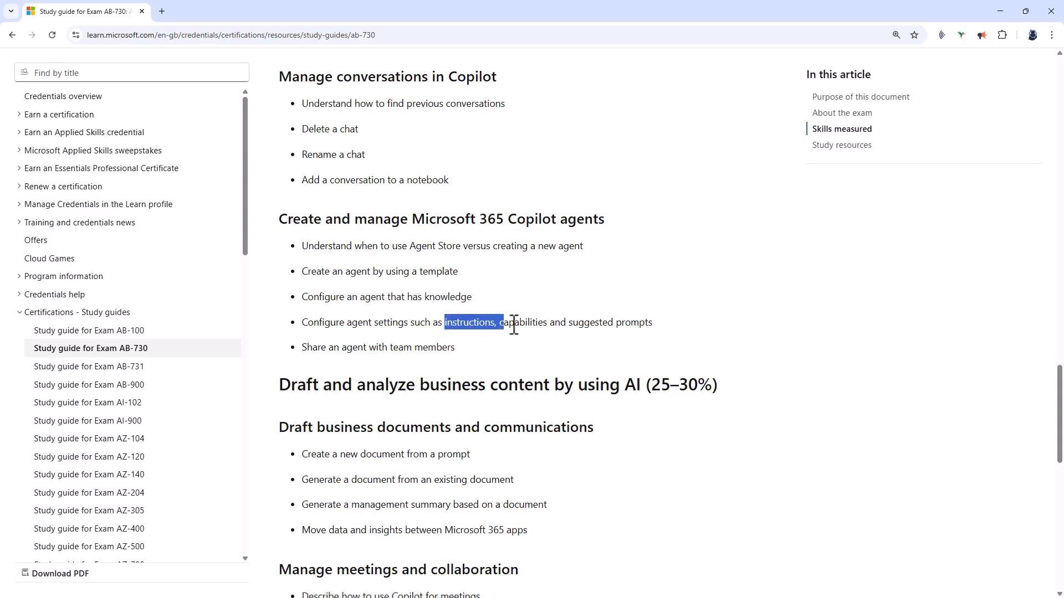
pyautogui.moveTo(444, 322); pyautogui.dragTo(651, 322)
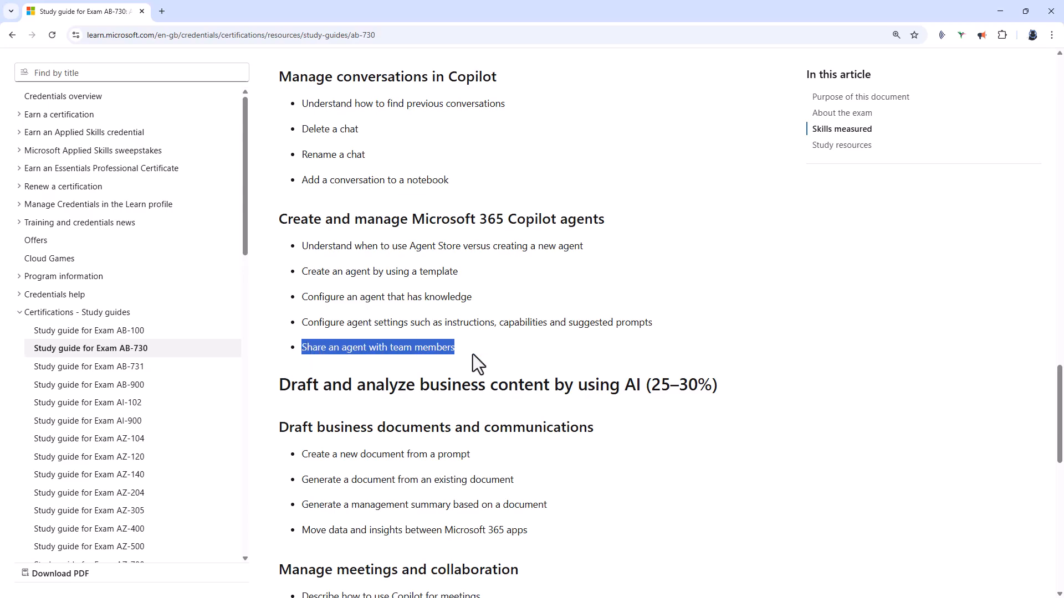
# Highlight the bullets on moving data between apps, Copilot for meetings and Copilot Pages collaboration
pyautogui.scroll(-3)
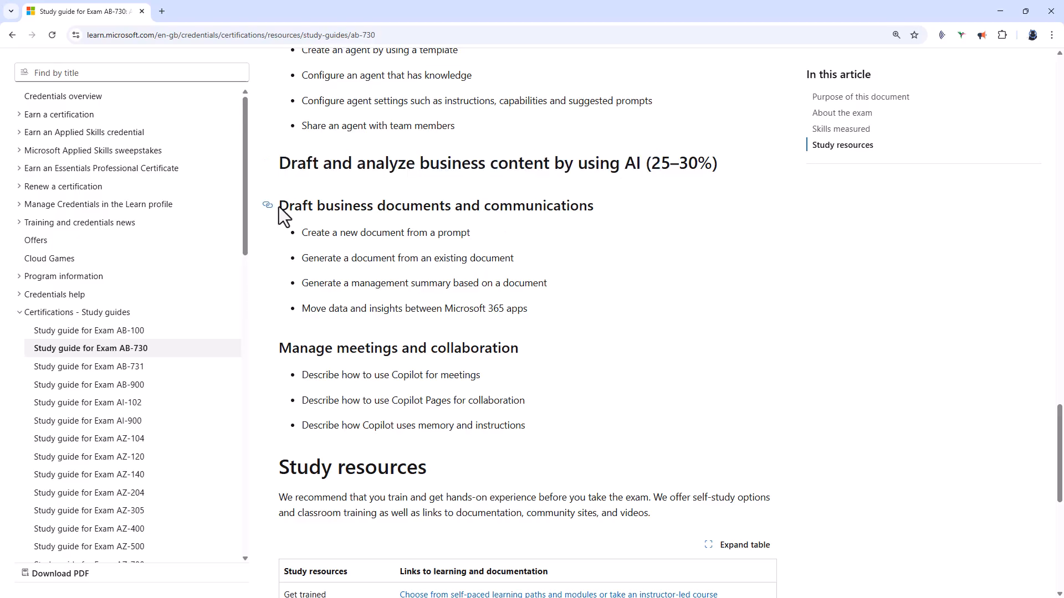
pyautogui.doubleClick(433, 206)
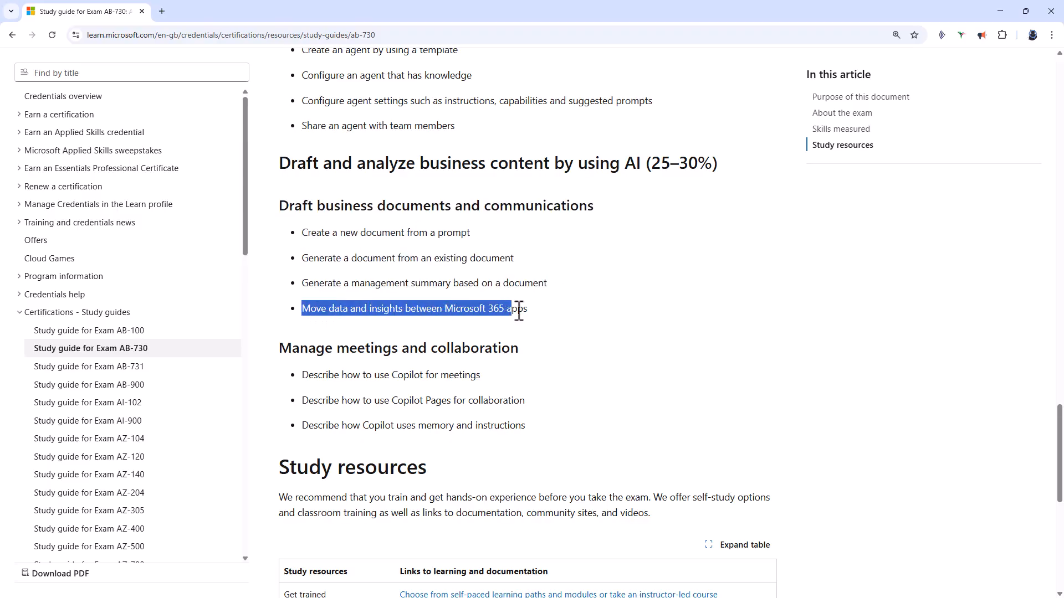
pyautogui.moveTo(517, 309); pyautogui.dragTo(550, 319)
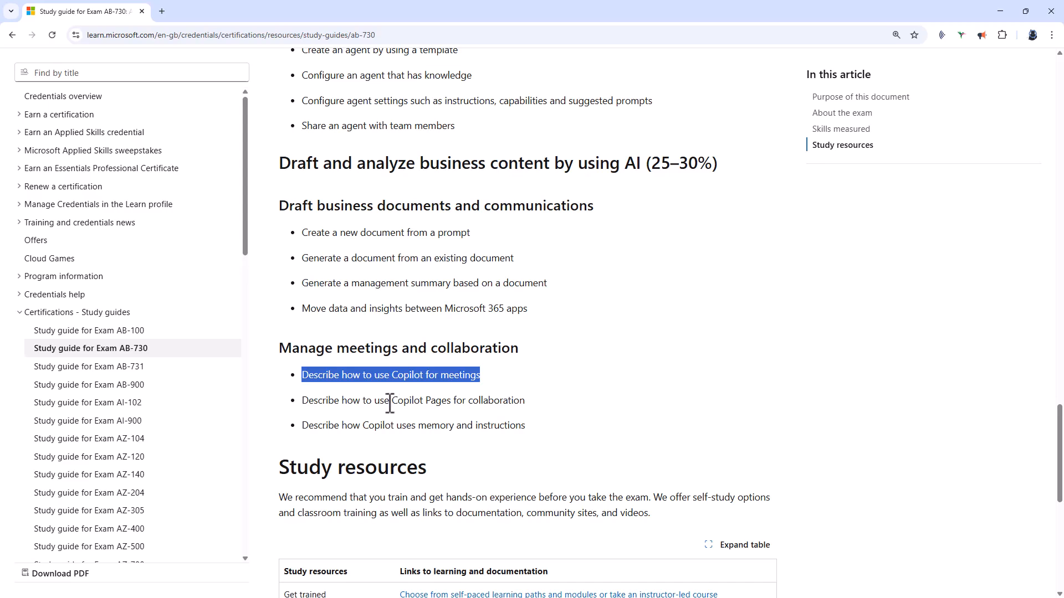
pyautogui.moveTo(374, 400); pyautogui.dragTo(524, 400)
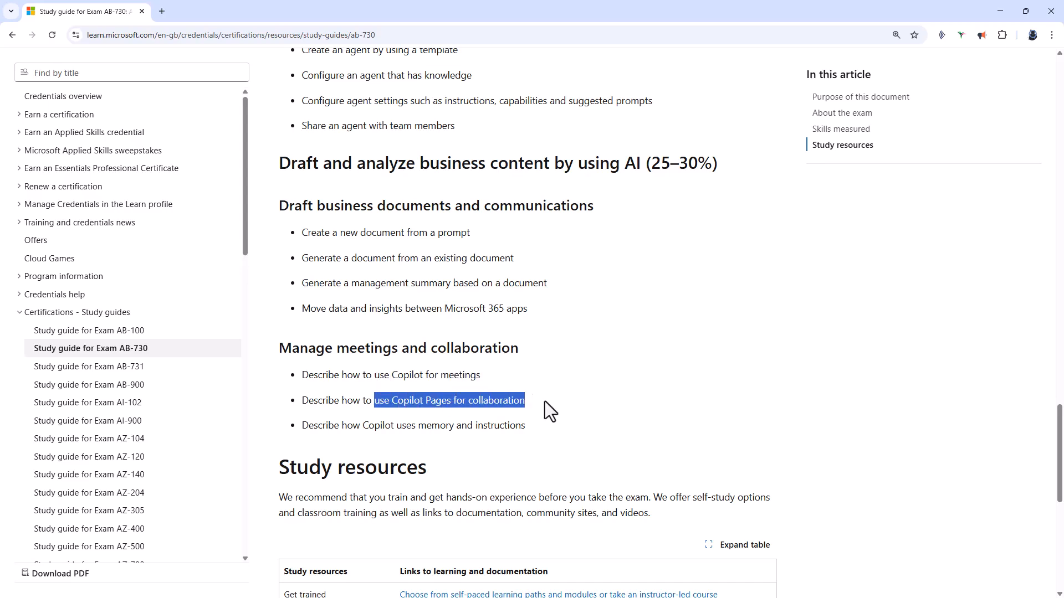